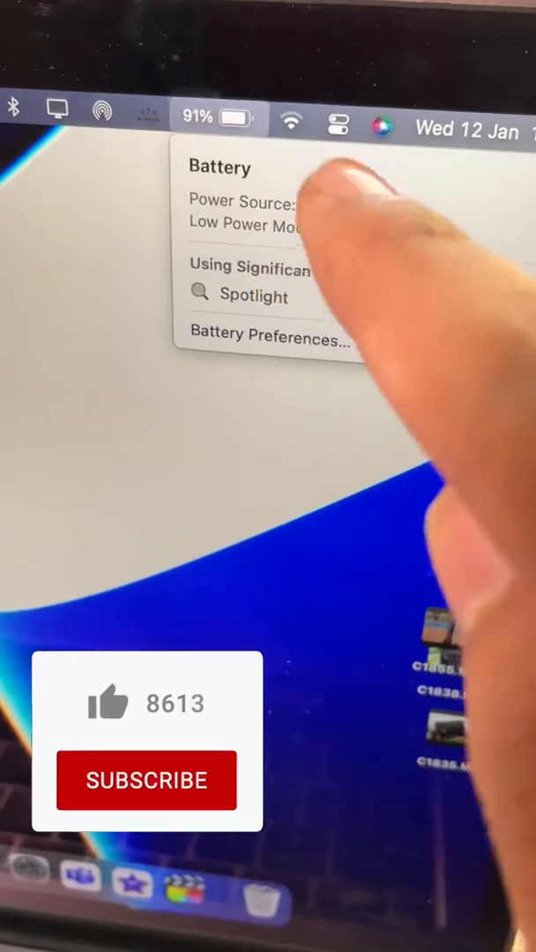
pyautogui.click(107, 702)
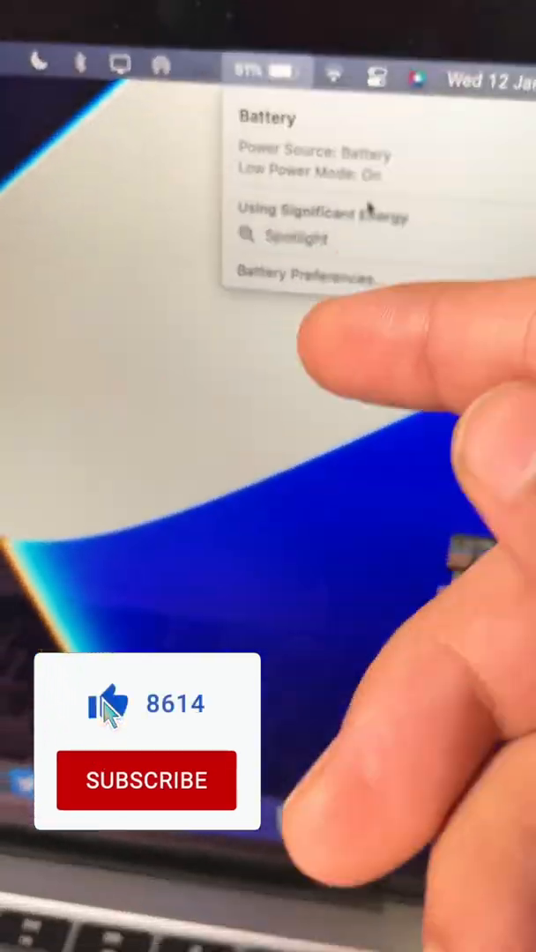